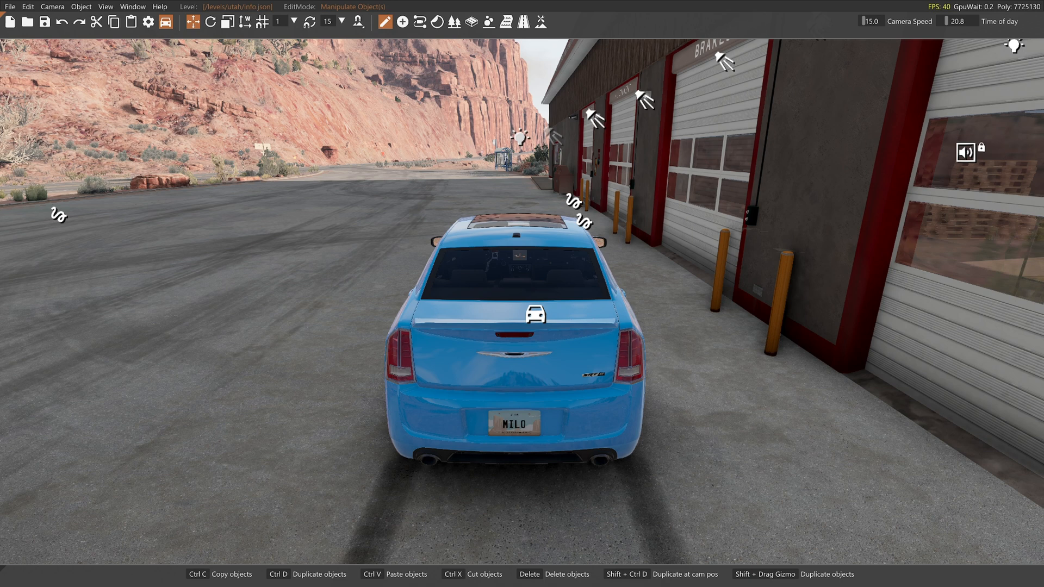
pyautogui.moveTo(421, 21)
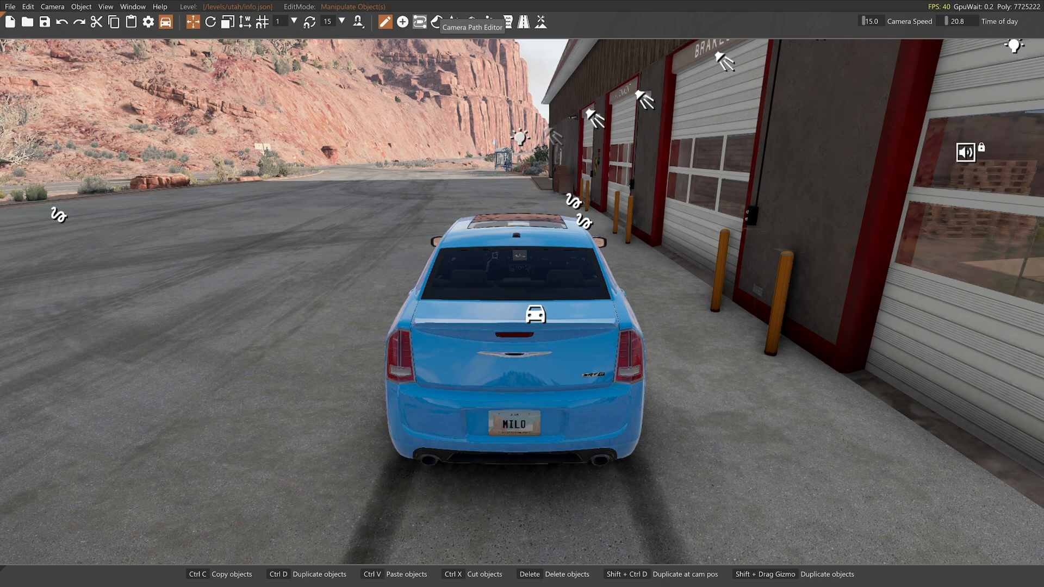
# Step: Close the World Editor to return to driving mode with the sedan's AI settings showing
pyautogui.click(419, 22)
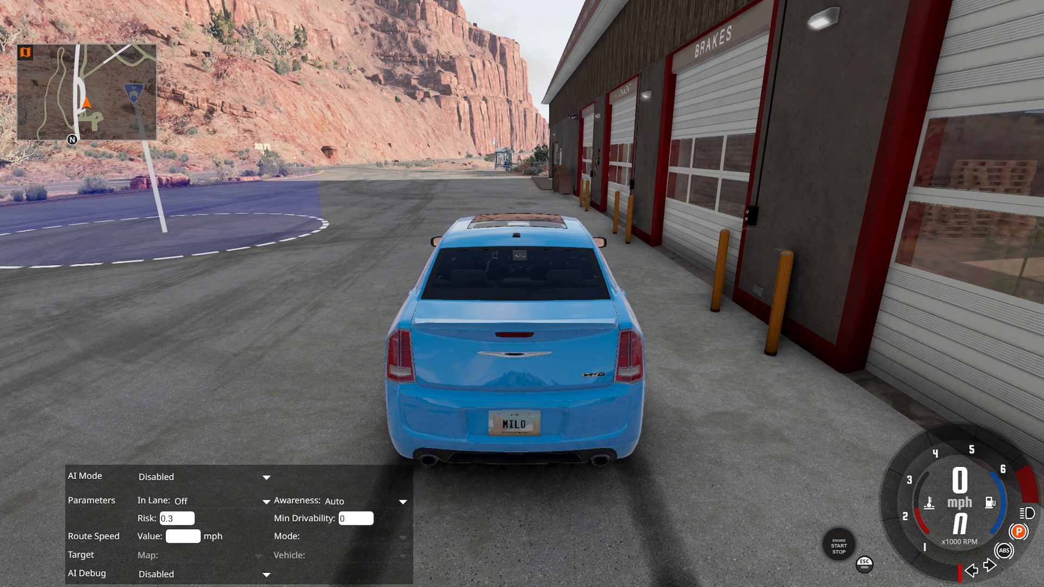
# Step: Add the Replay UI app via the radial menu's app search ('re') and return to driving
pyautogui.press('Escape')
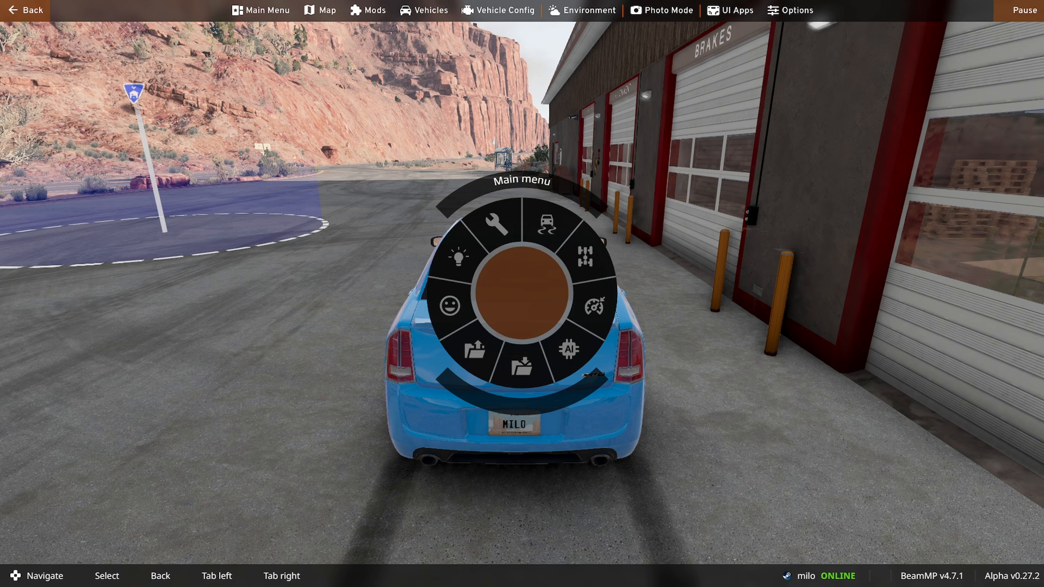
pyautogui.moveTo(730, 10)
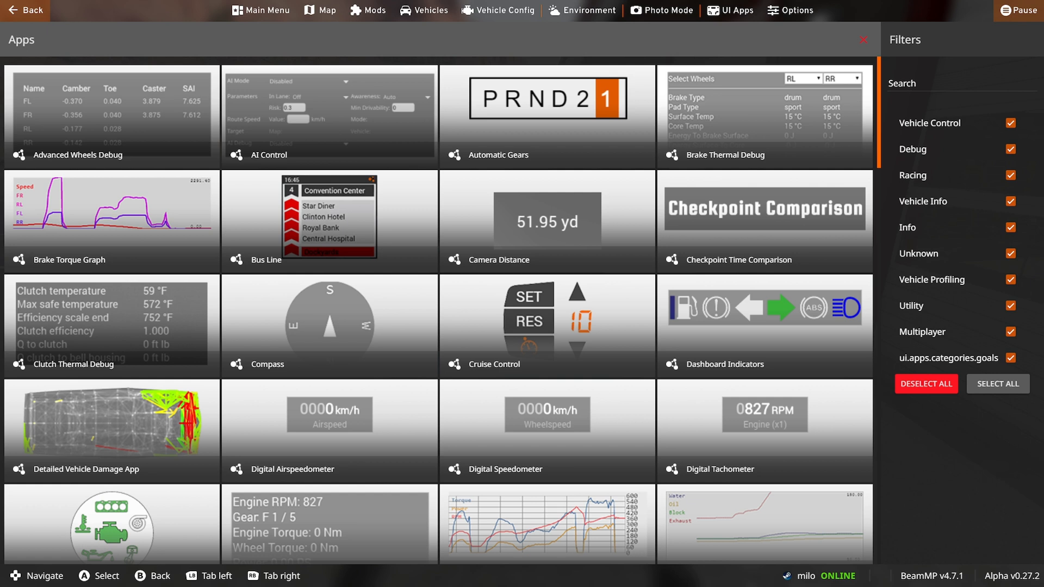
pyautogui.click(959, 83)
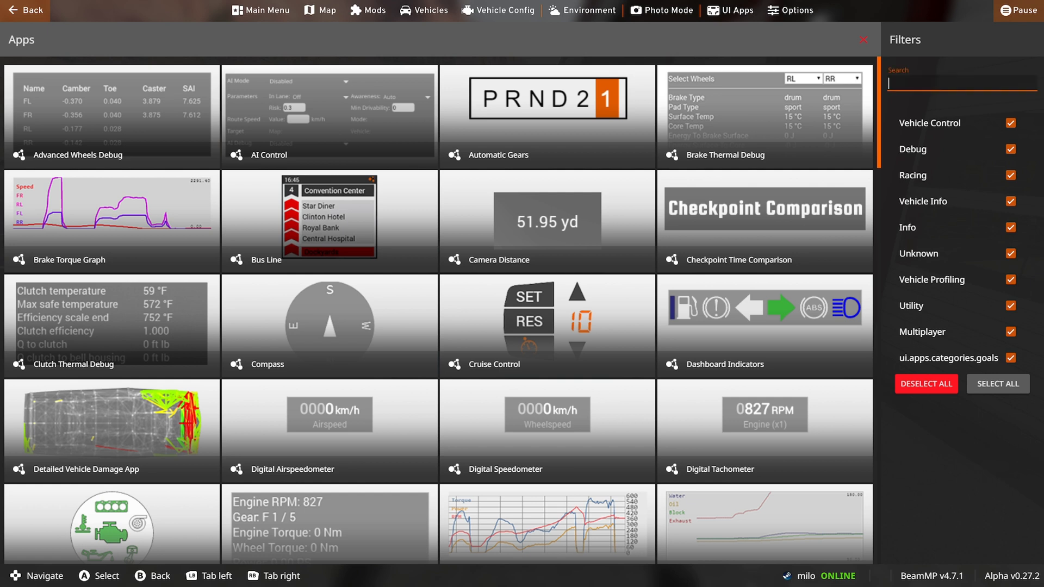
pyautogui.write('re')
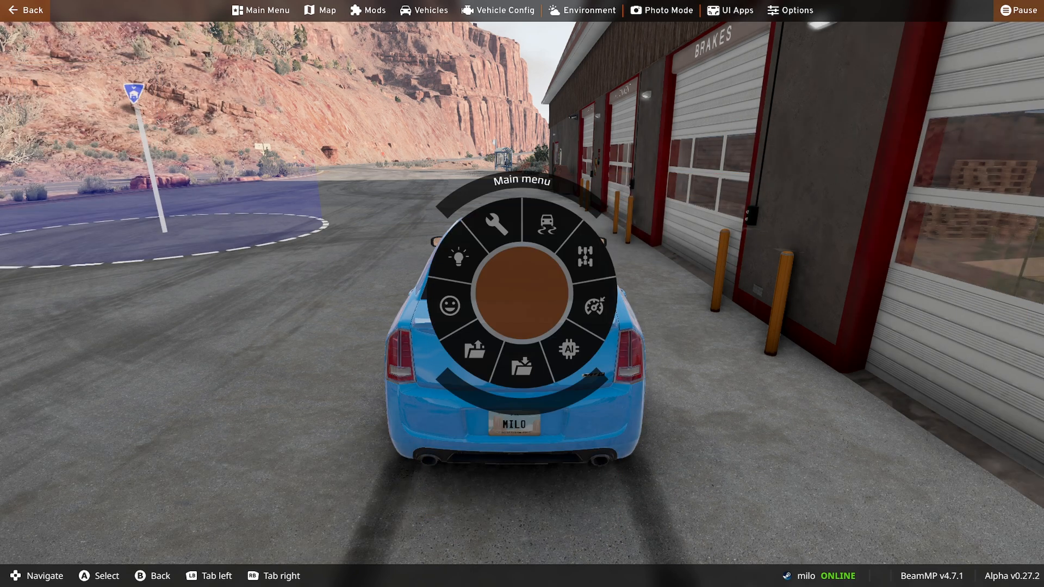
pyautogui.click(578, 349)
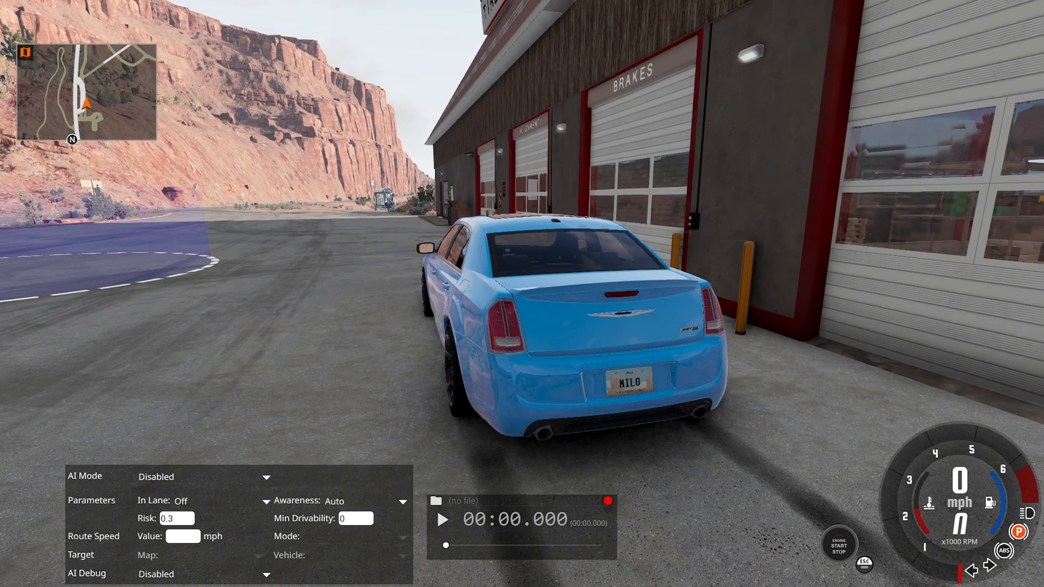
# Step: Start the Replay app recording and drive the blue sedan for about 39 seconds
pyautogui.click(607, 500)
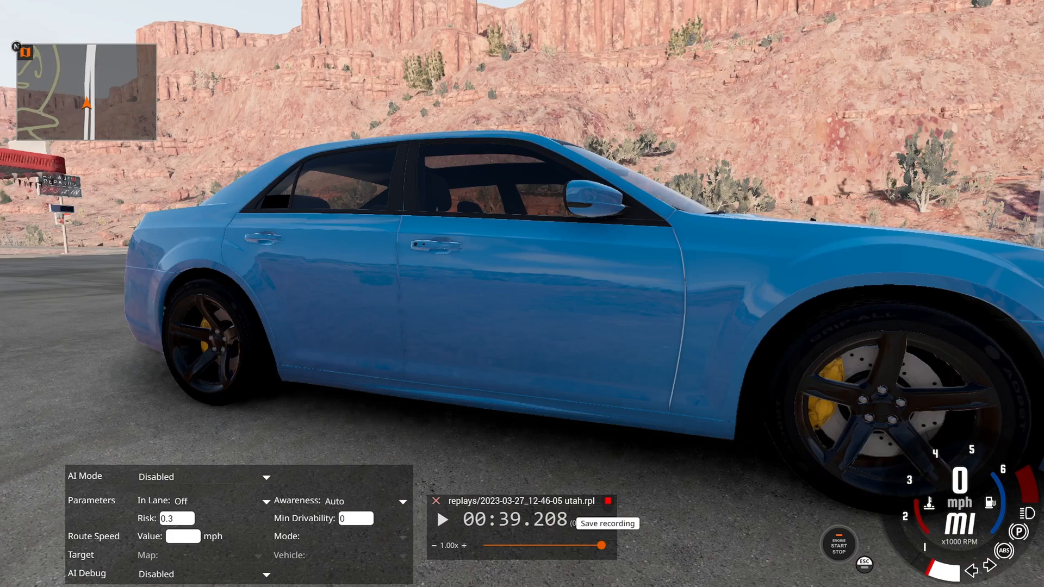
# Step: Stop recording, link camPath1 to the Utah replay, step it forward, then rewind to zero
pyautogui.click(607, 523)
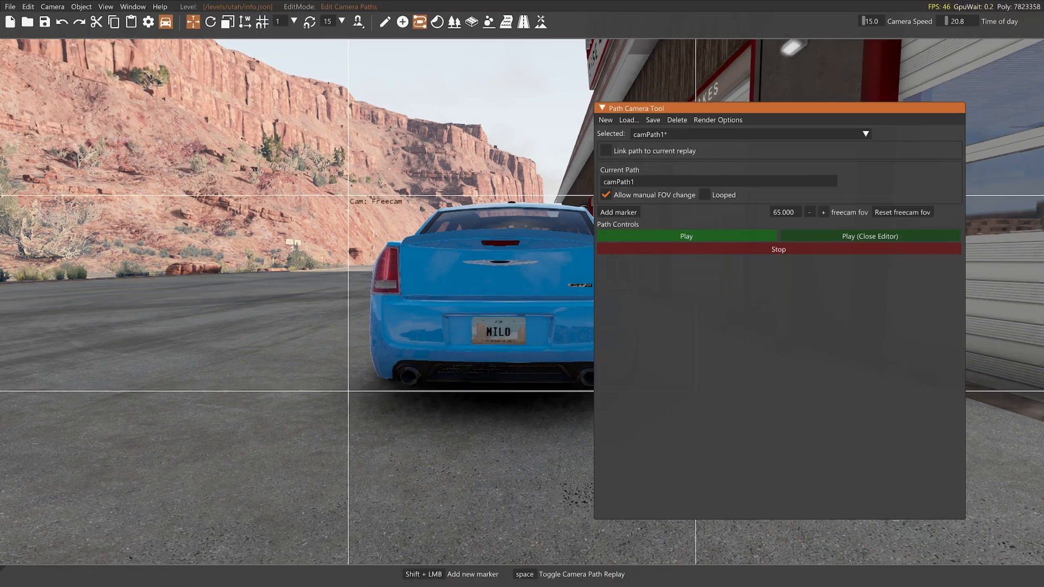
pyautogui.click(606, 150)
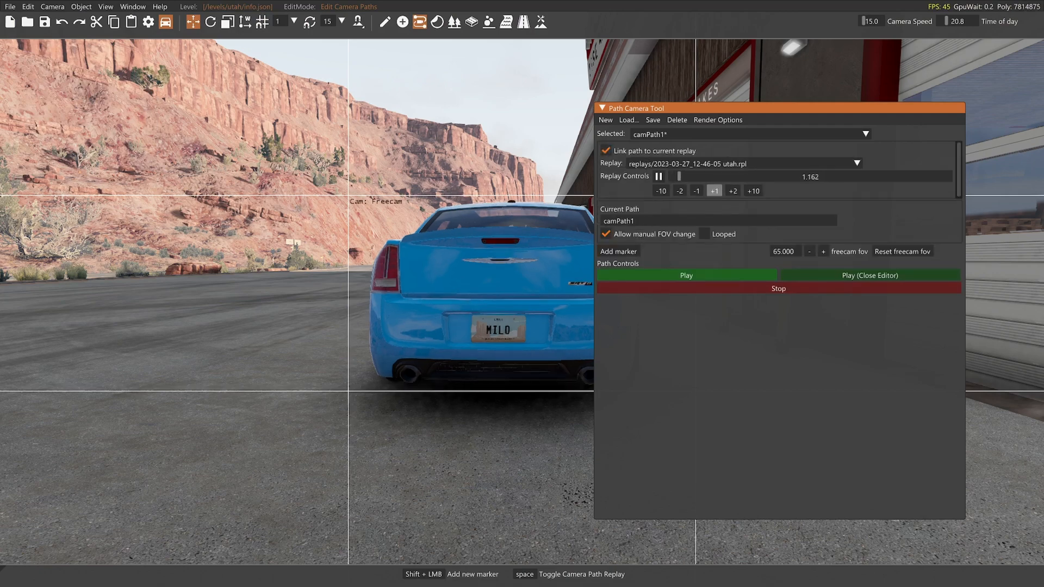
pyautogui.click(714, 191)
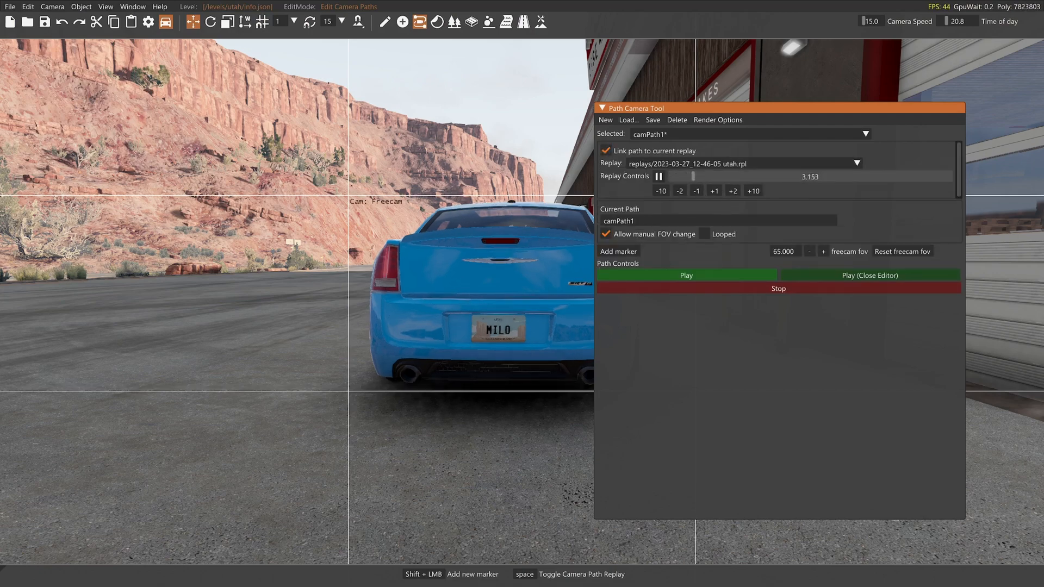
pyautogui.click(658, 176)
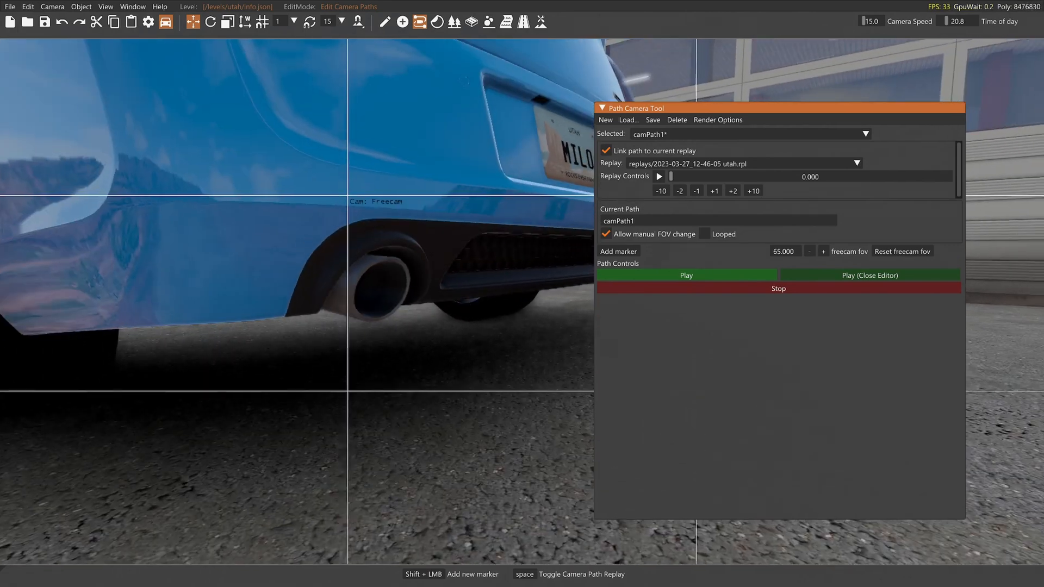
pyautogui.moveTo(653, 234)
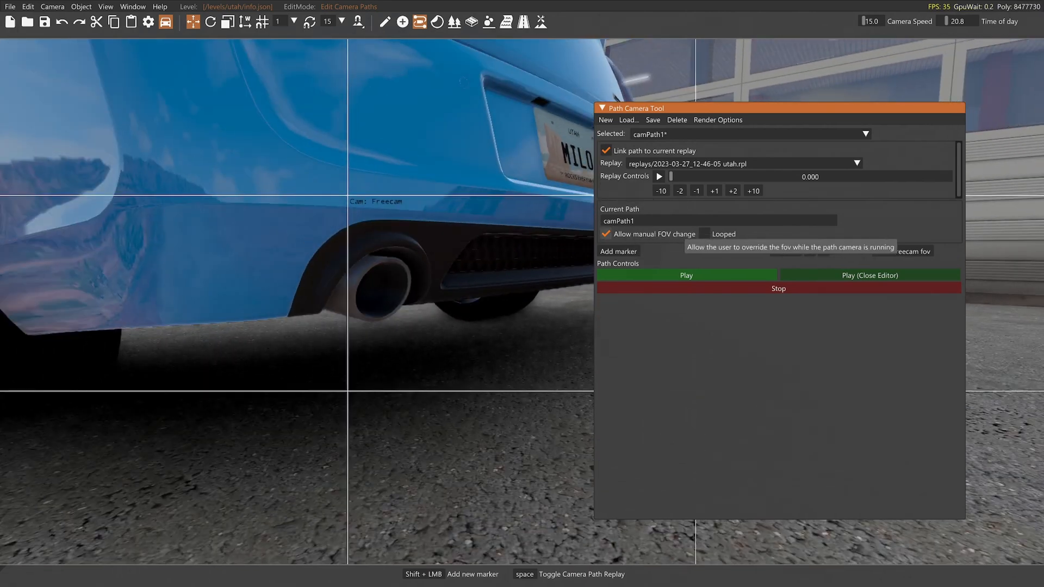
# Step: Add 40° close-up wheel and front-grille markers, stepping the replay to about eight seconds
pyautogui.click(605, 234)
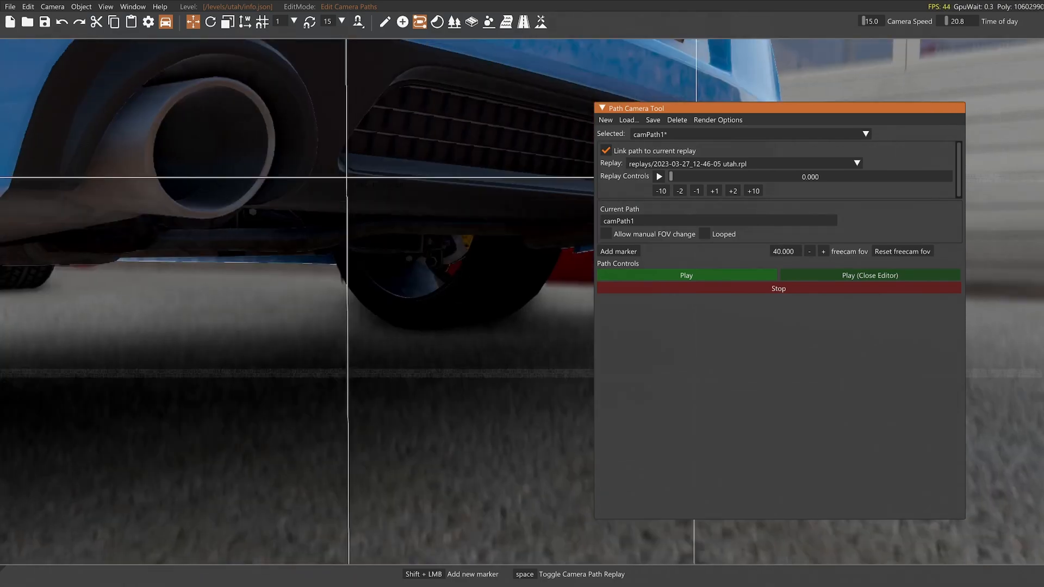
pyautogui.click(618, 251)
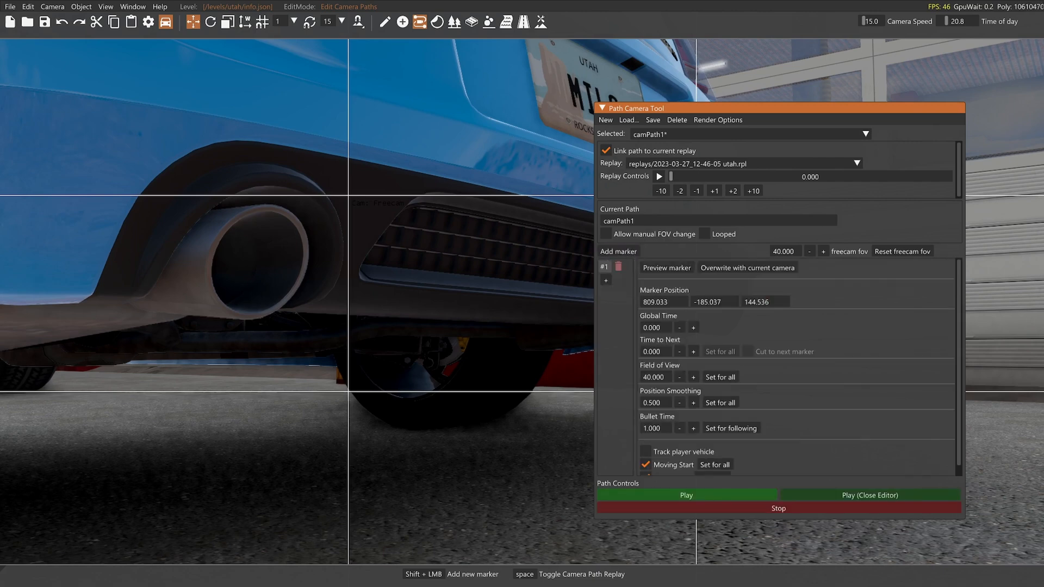
pyautogui.click(605, 280)
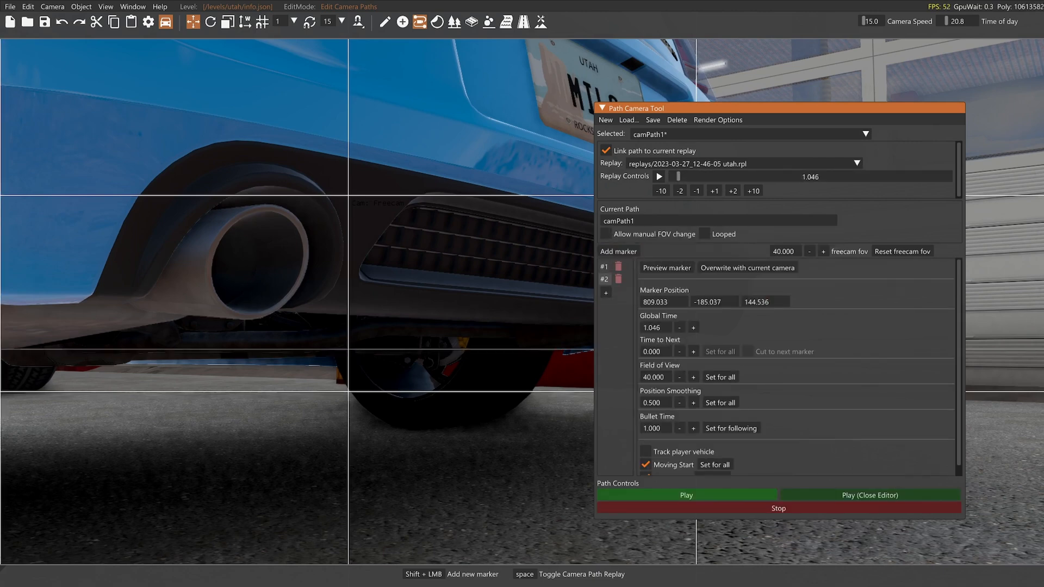
pyautogui.click(714, 191)
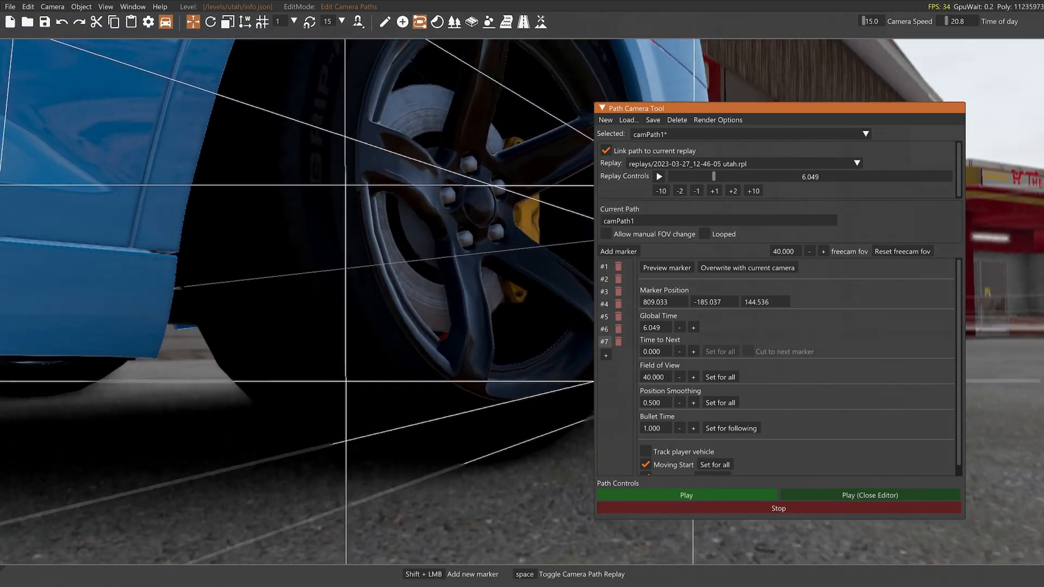
pyautogui.click(715, 191)
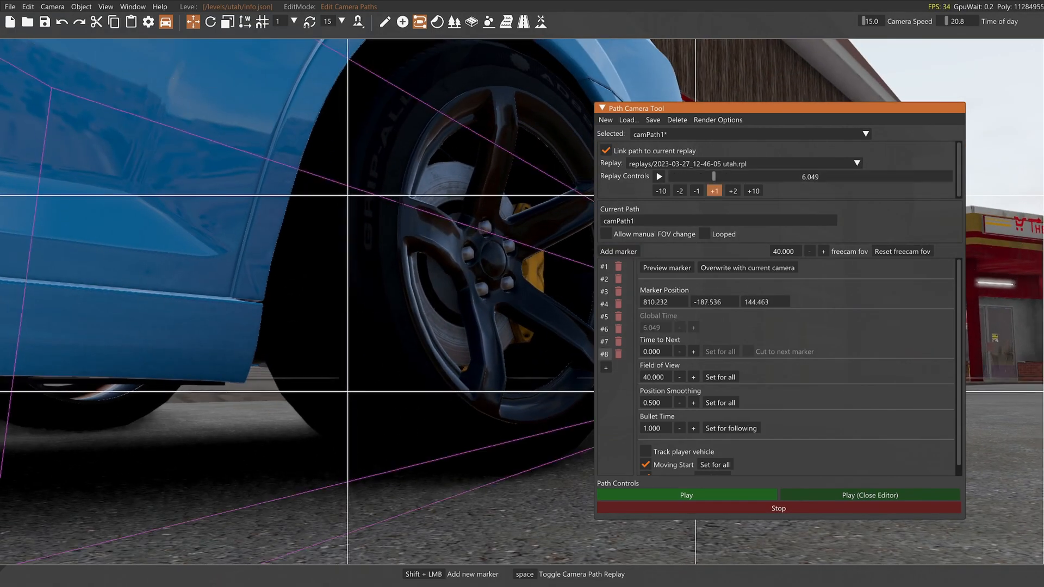
pyautogui.click(733, 191)
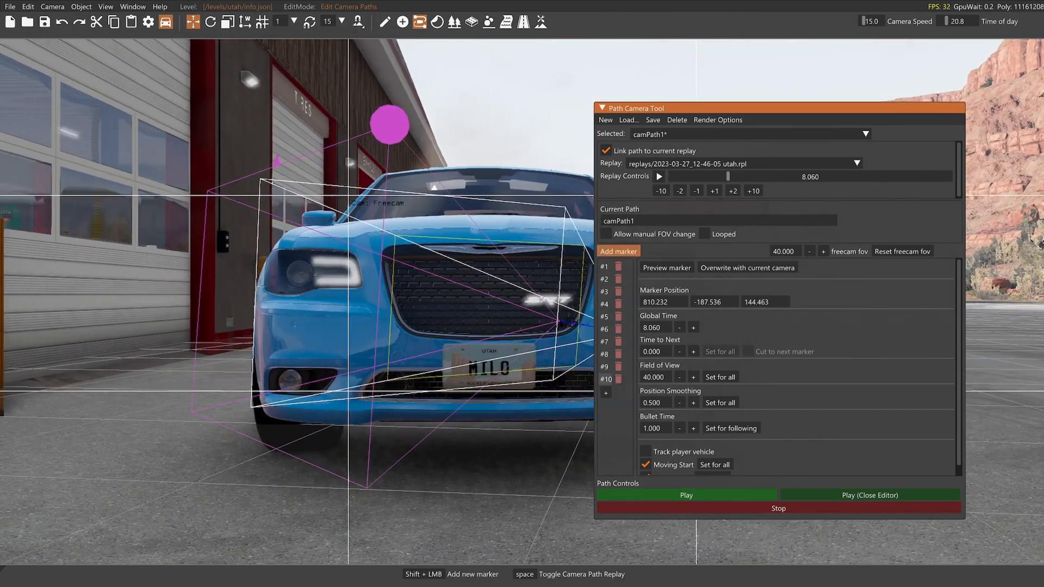
# Step: Add chase markers behind the sedan, advancing the replay, for seventeen markers at ~16 seconds
pyautogui.click(617, 251)
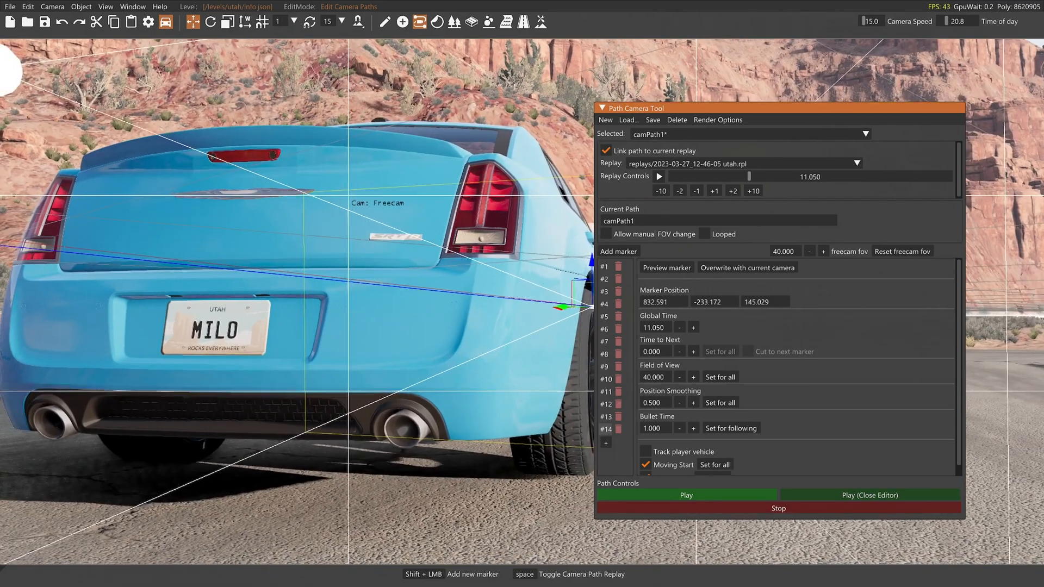
pyautogui.click(714, 190)
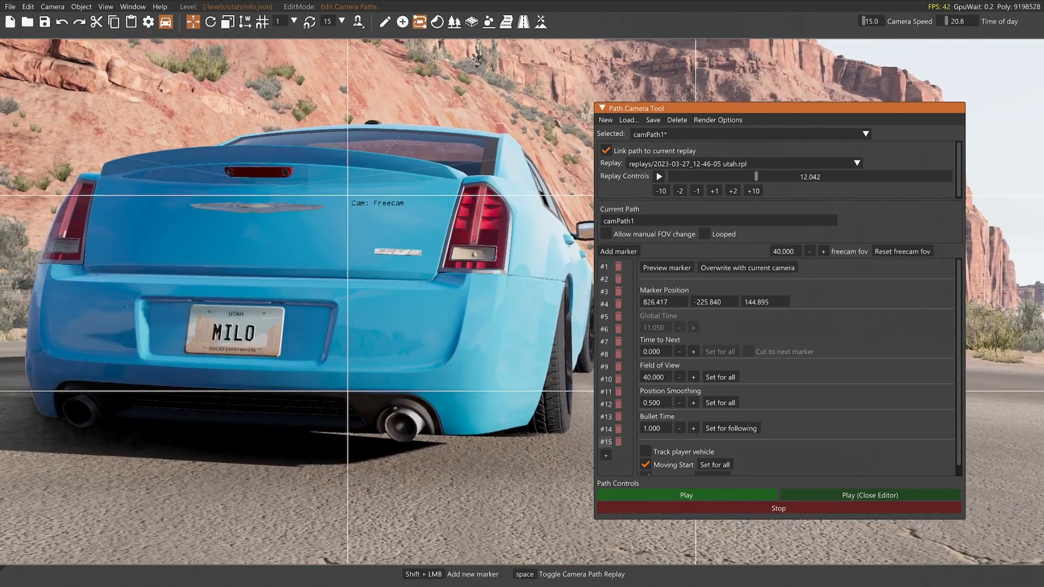
pyautogui.click(605, 455)
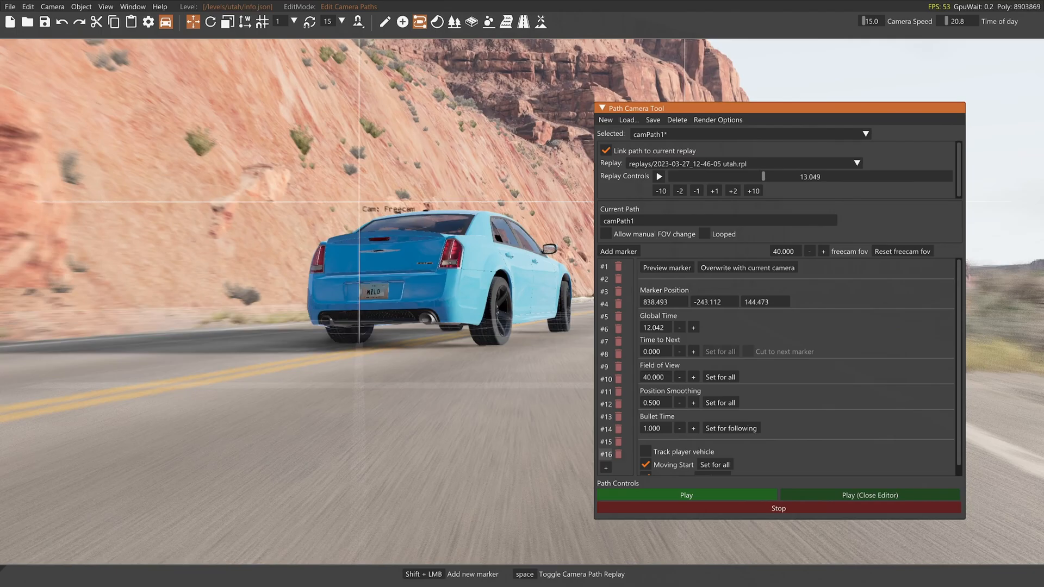
pyautogui.click(618, 251)
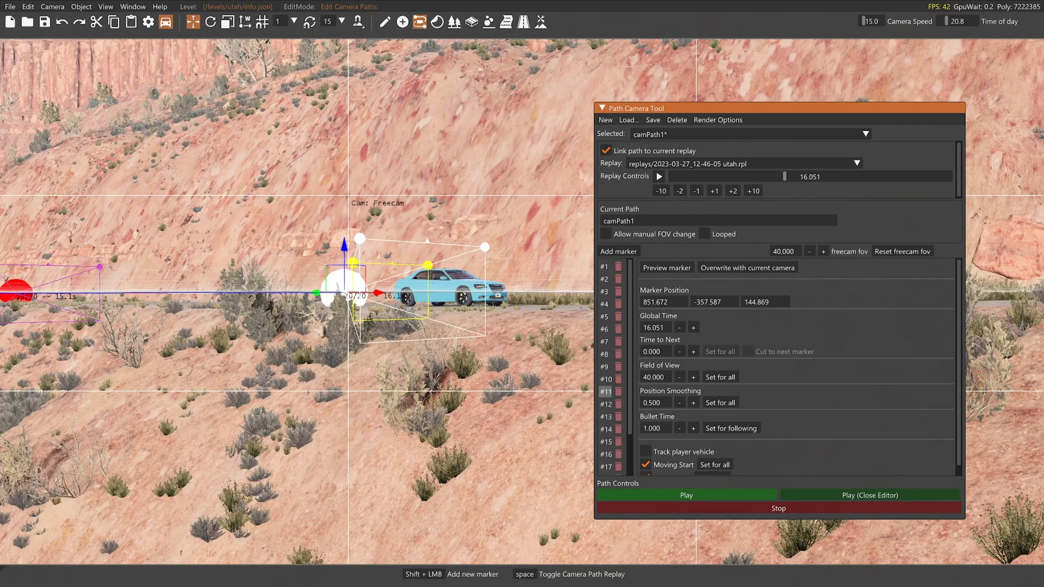
# Step: Add 10° FOV markers from the roadside brush, advancing the replay to about 22 seconds
pyautogui.click(784, 251)
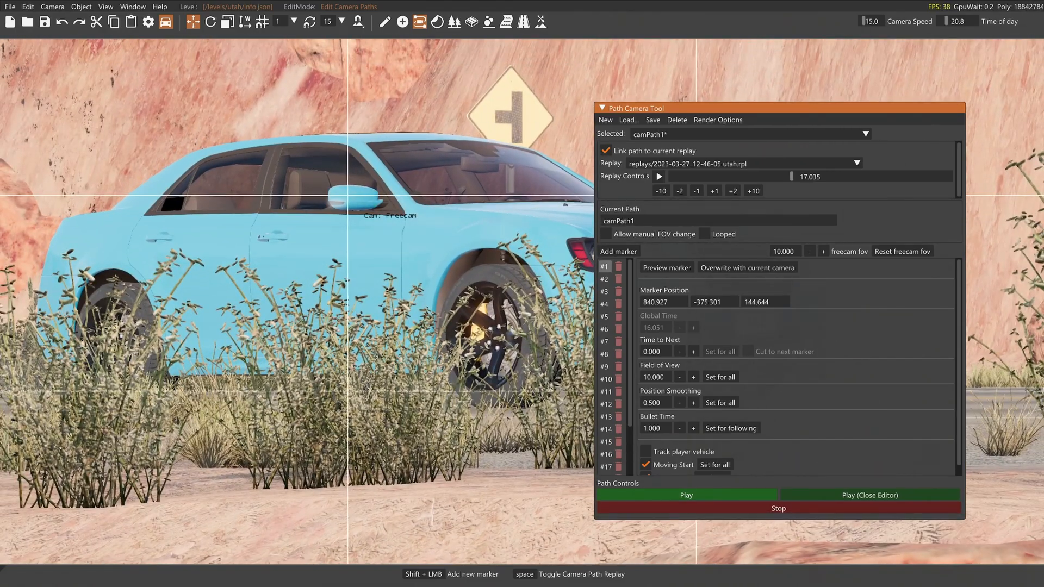
pyautogui.click(686, 495)
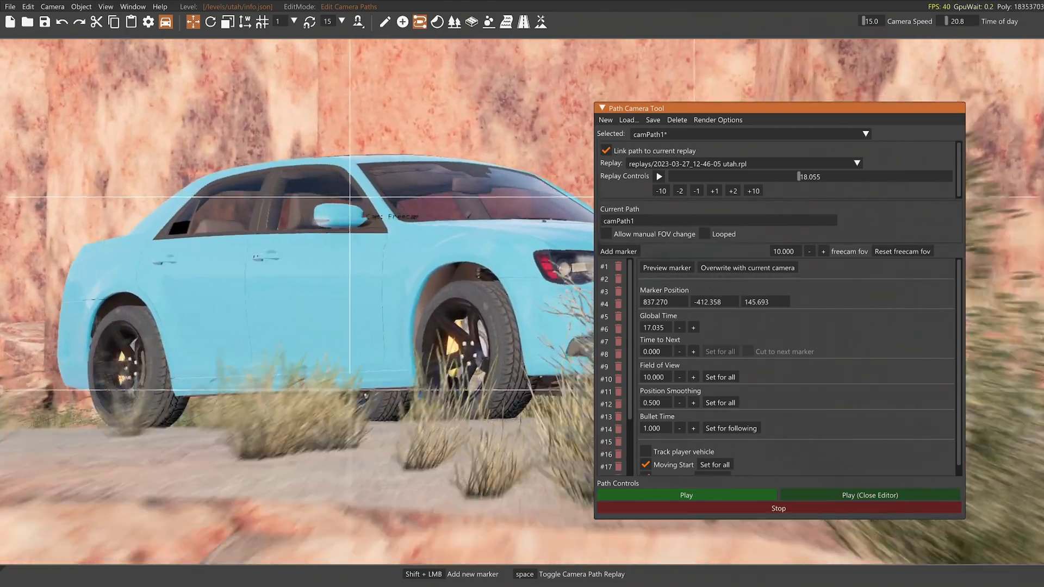
pyautogui.click(714, 191)
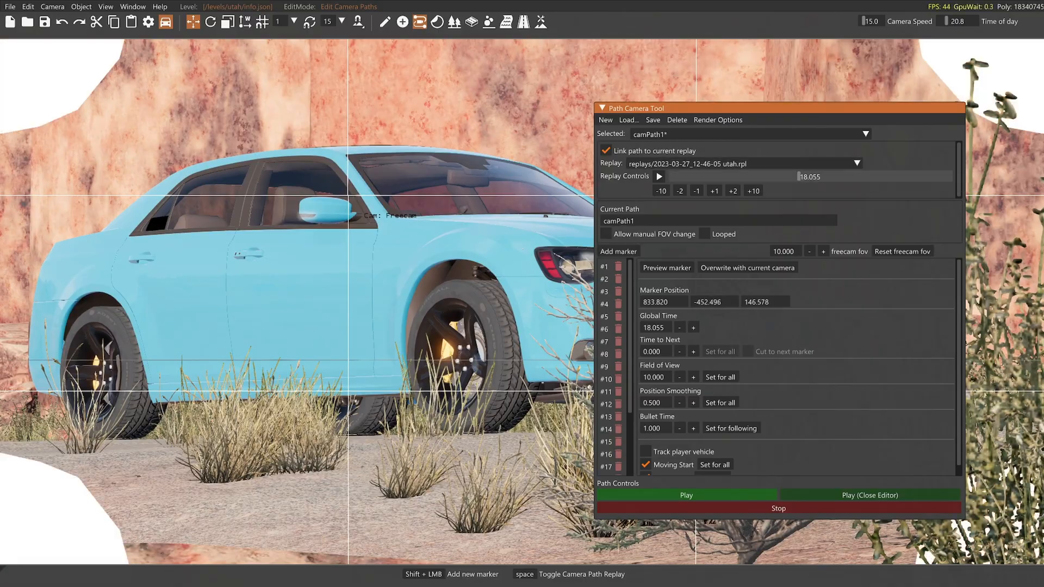
pyautogui.click(685, 495)
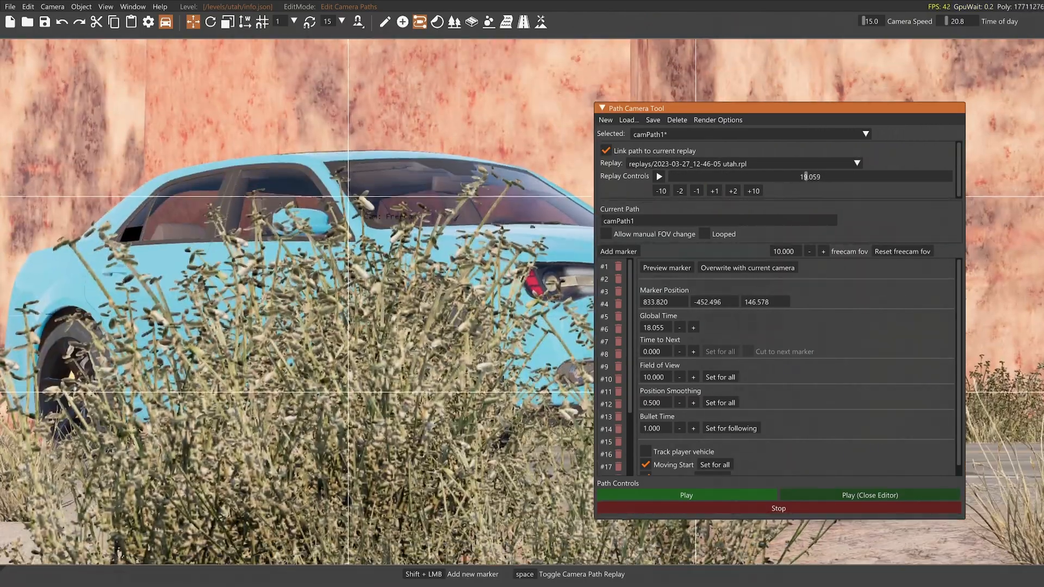
pyautogui.click(732, 191)
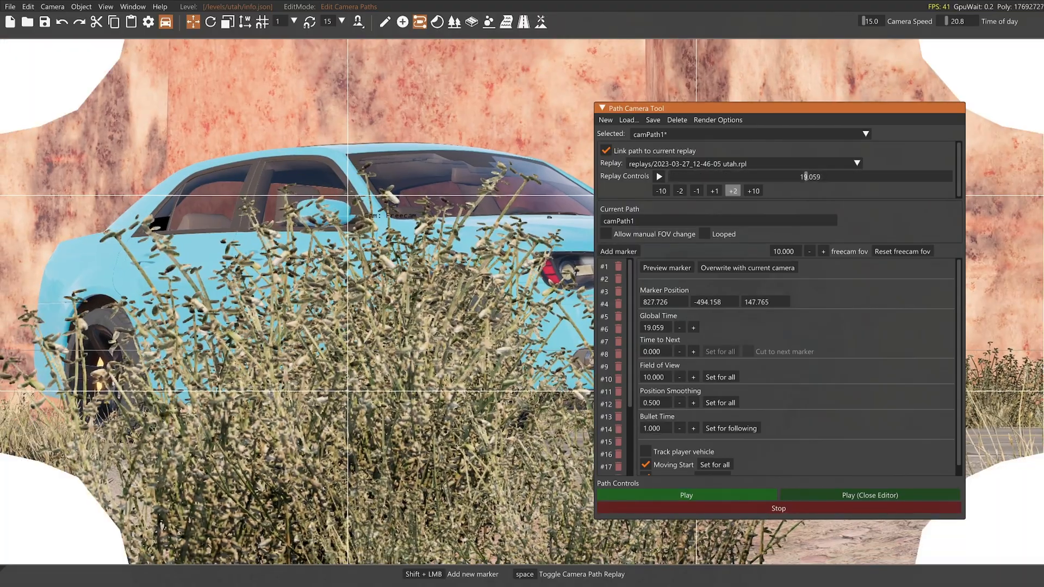
pyautogui.click(733, 191)
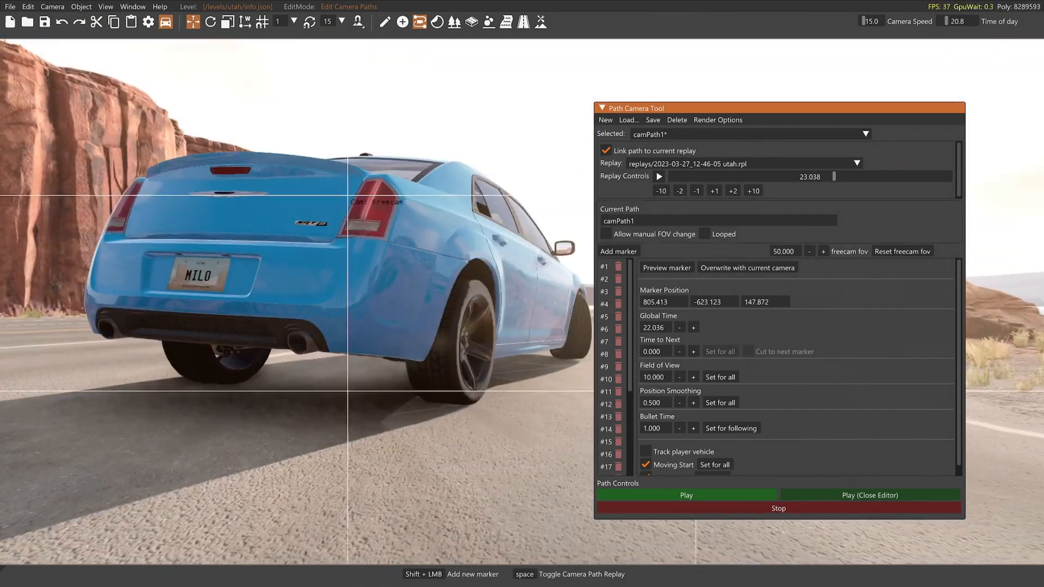
# Step: Add 50° FOV rear, front and side markers to ~36 seconds, then play camPath1 without the editor
pyautogui.click(713, 191)
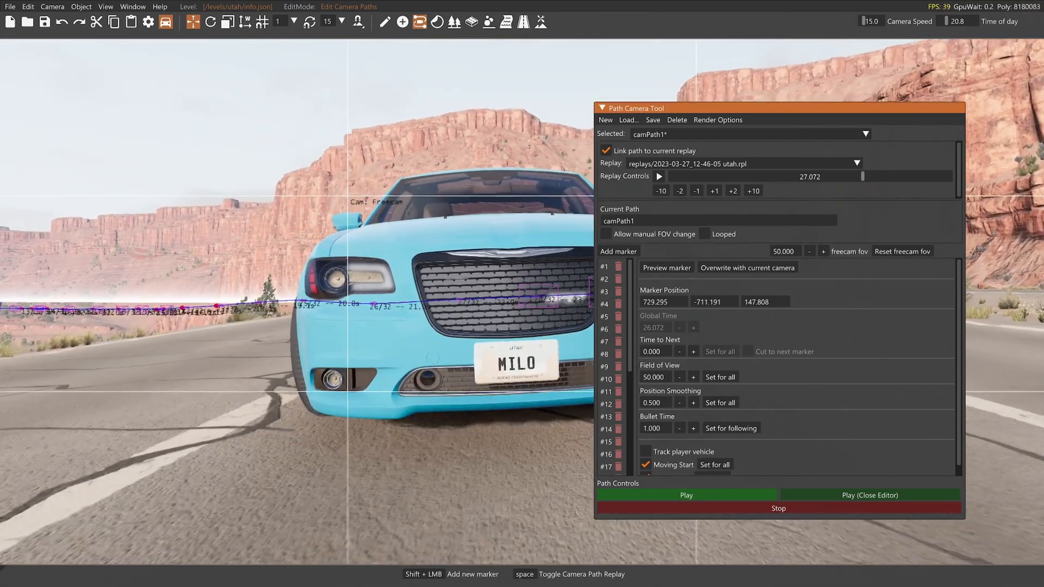
pyautogui.click(713, 191)
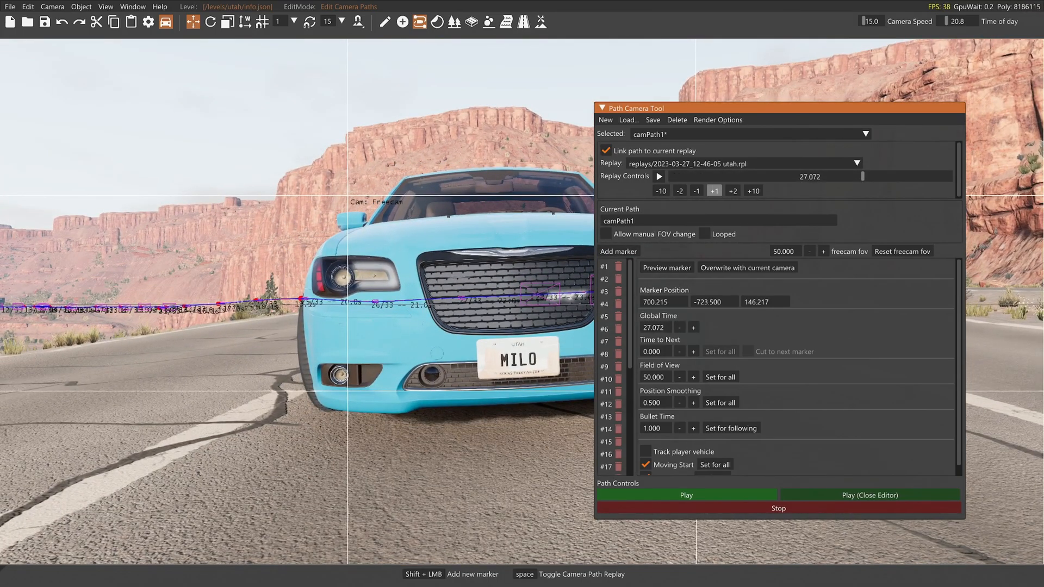
pyautogui.click(715, 191)
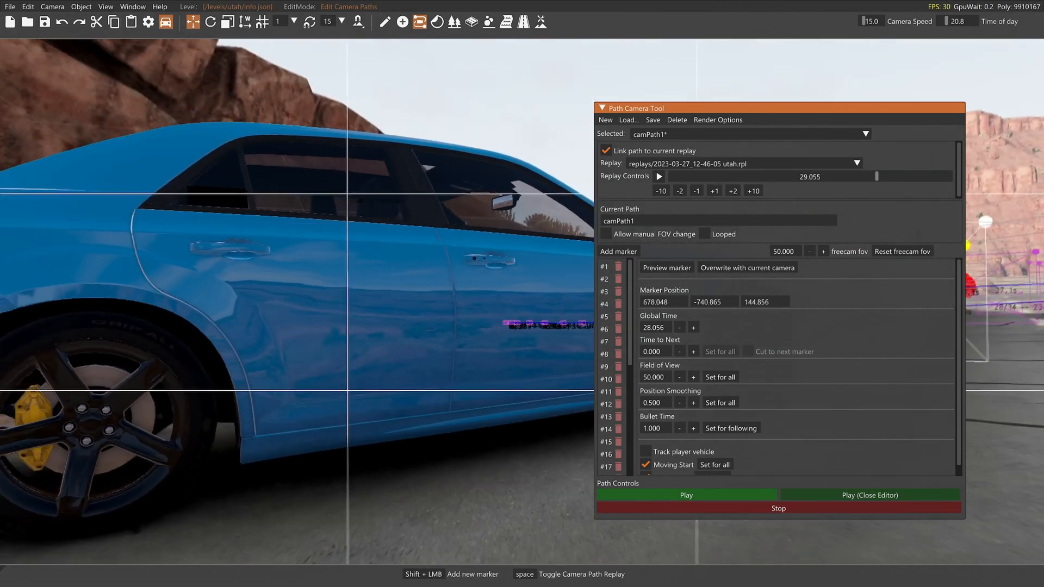
pyautogui.click(686, 495)
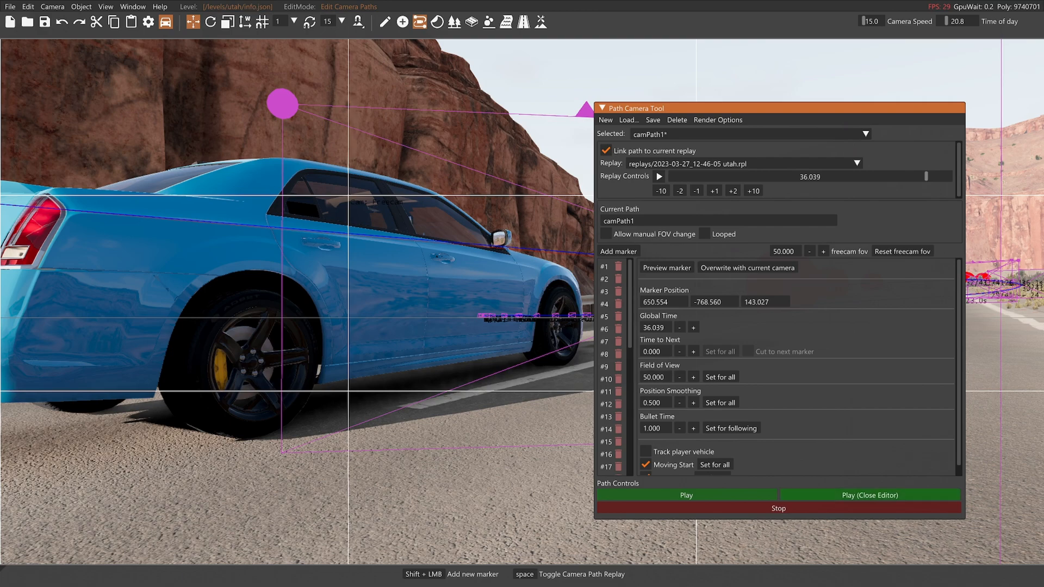
pyautogui.click(868, 495)
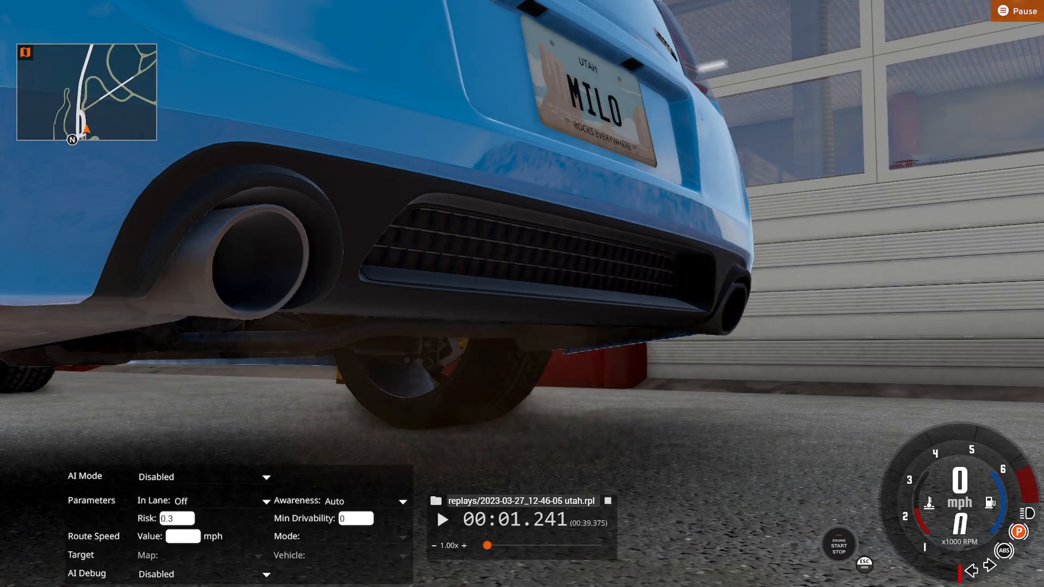